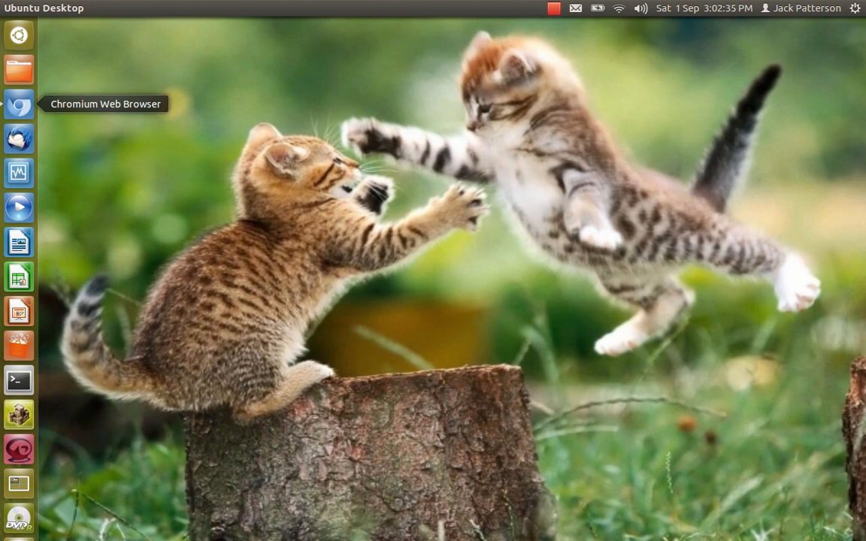
Launch Chromium from the Unity launcher.
click(19, 104)
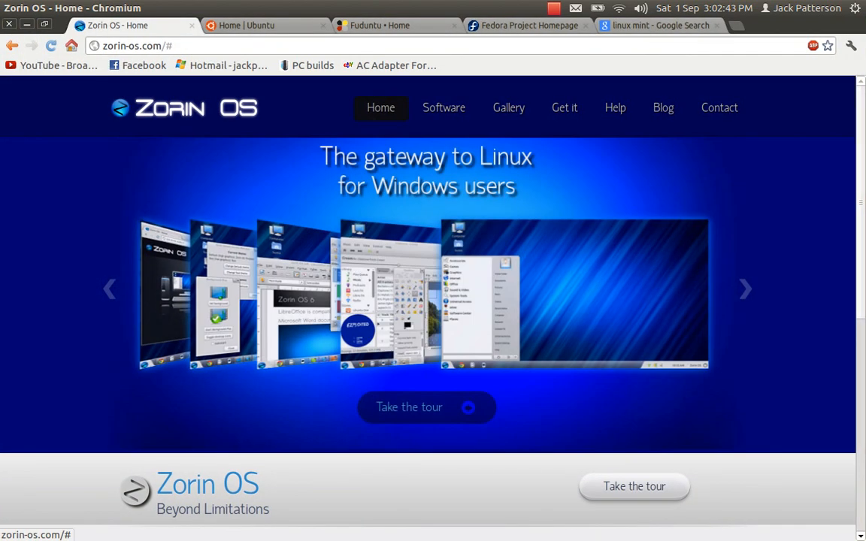
Browse the Zorin OS home page slideshow and features, then open the Zorin OS tour.
click(744, 289)
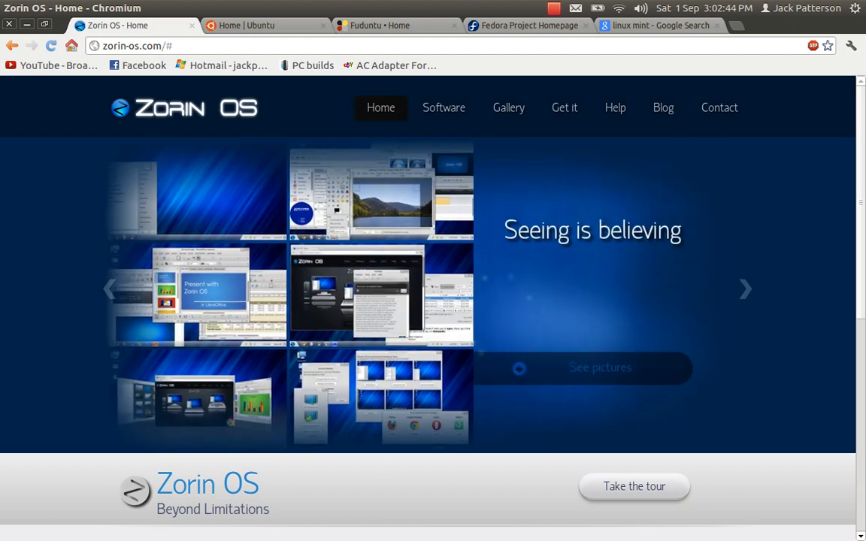
mouse_move(508, 107)
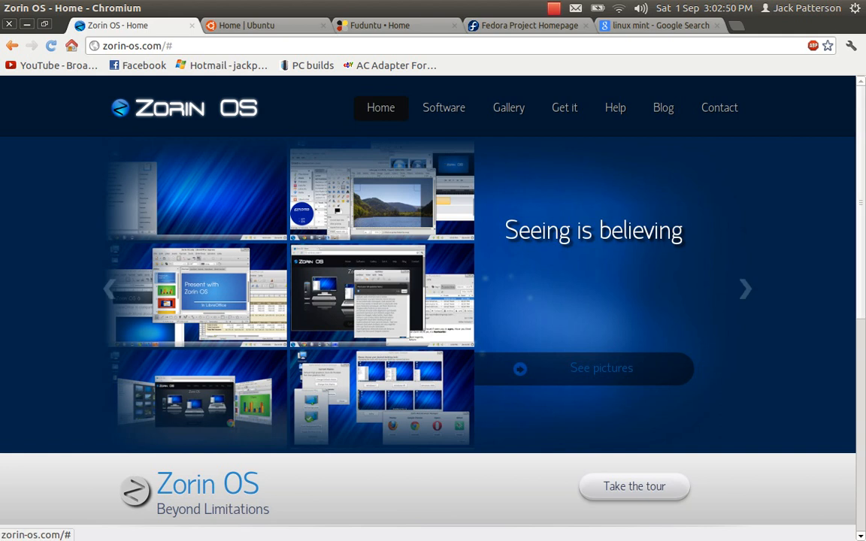
click(745, 289)
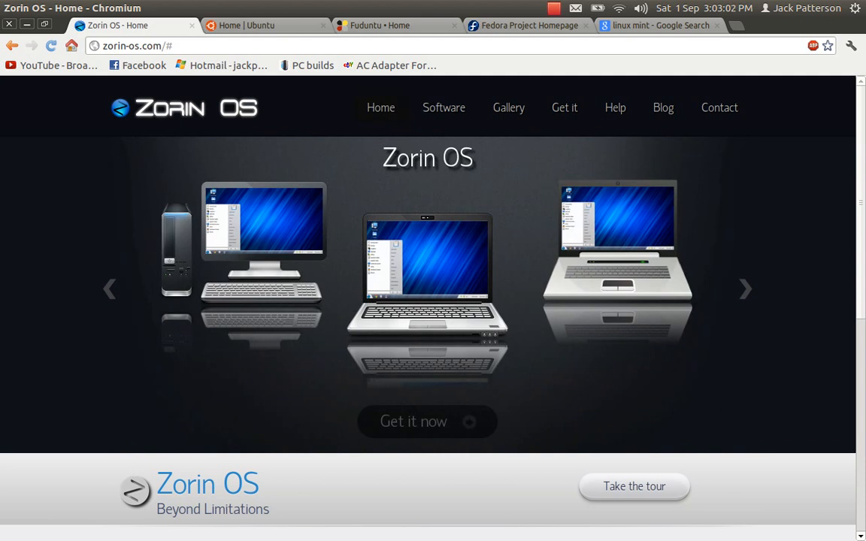
scroll(down, 3)
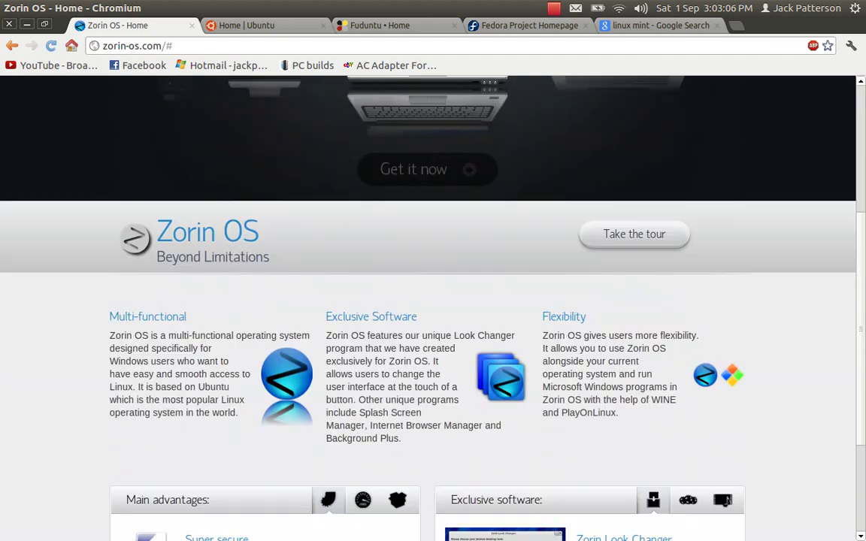
scroll(down, 3)
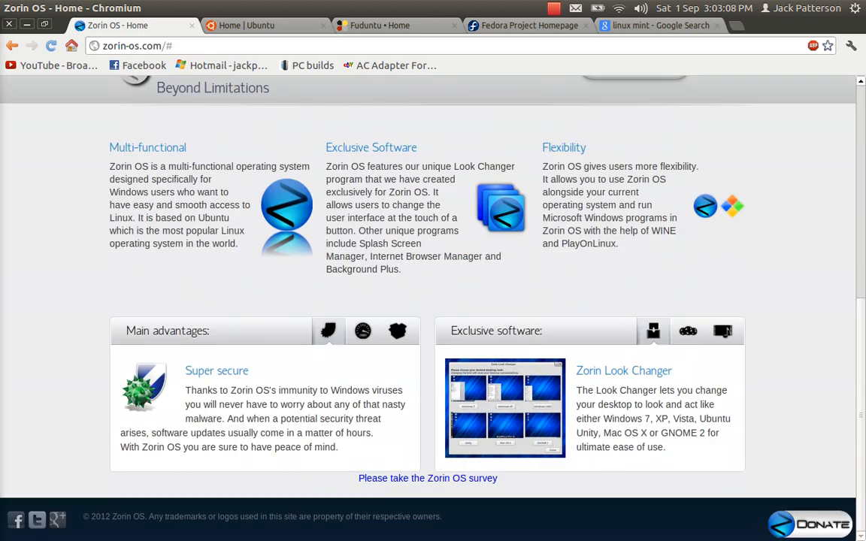
scroll(up, 3)
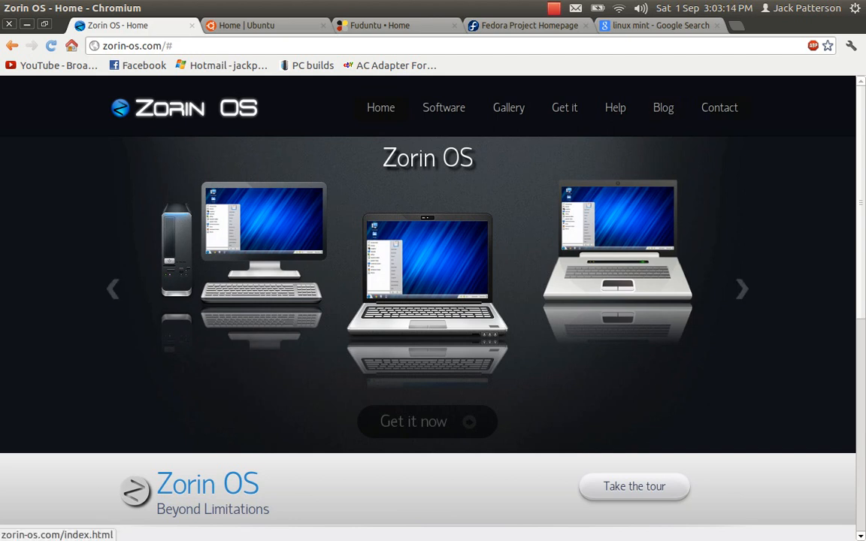
click(380, 107)
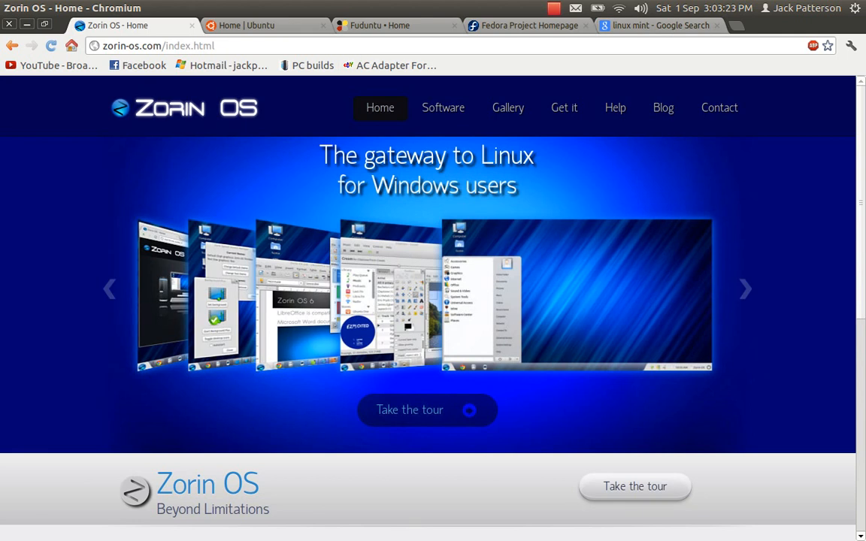
click(427, 409)
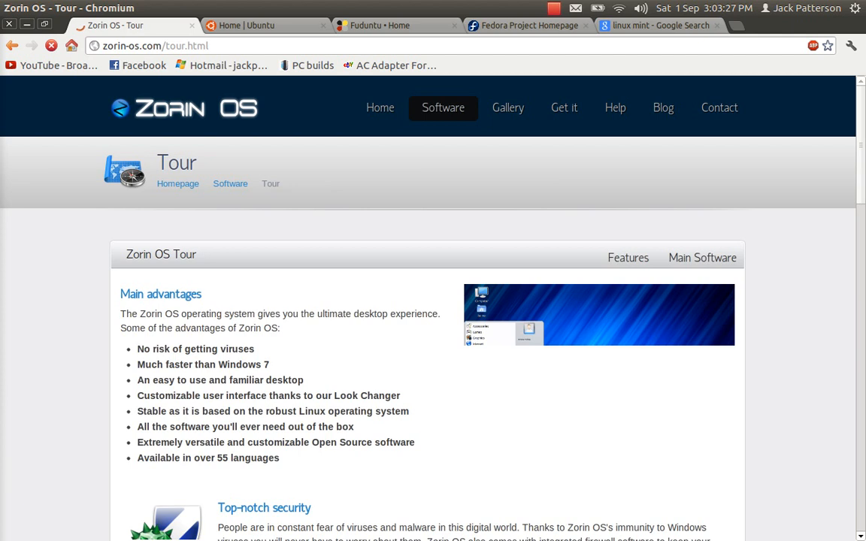
scroll(down, 3)
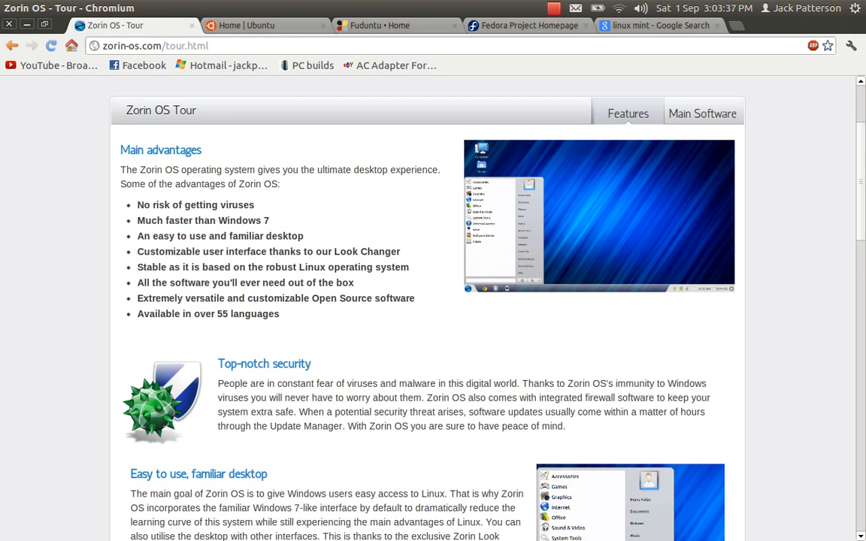
scroll(down, 3)
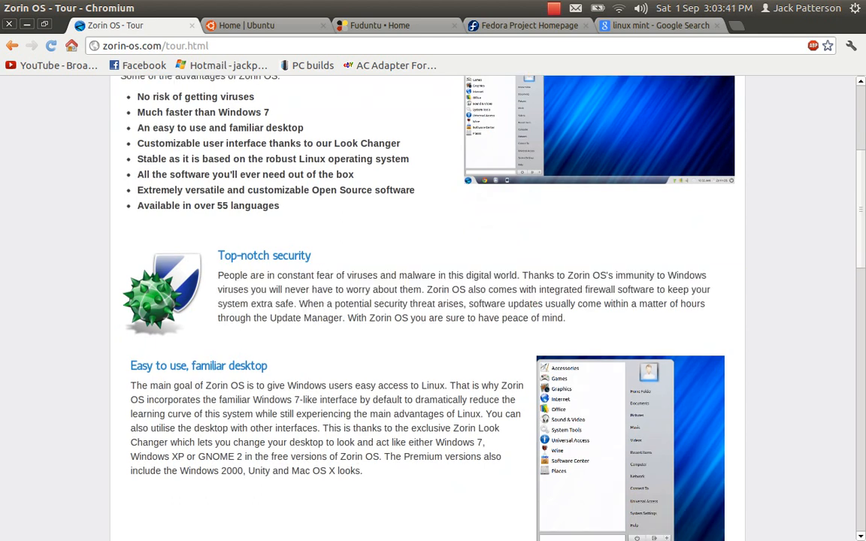
scroll(down, 3)
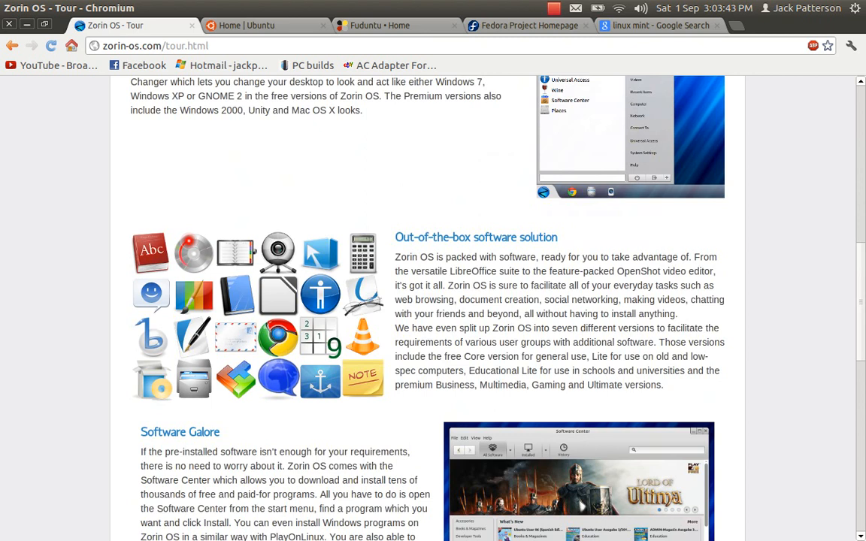
scroll(down, 3)
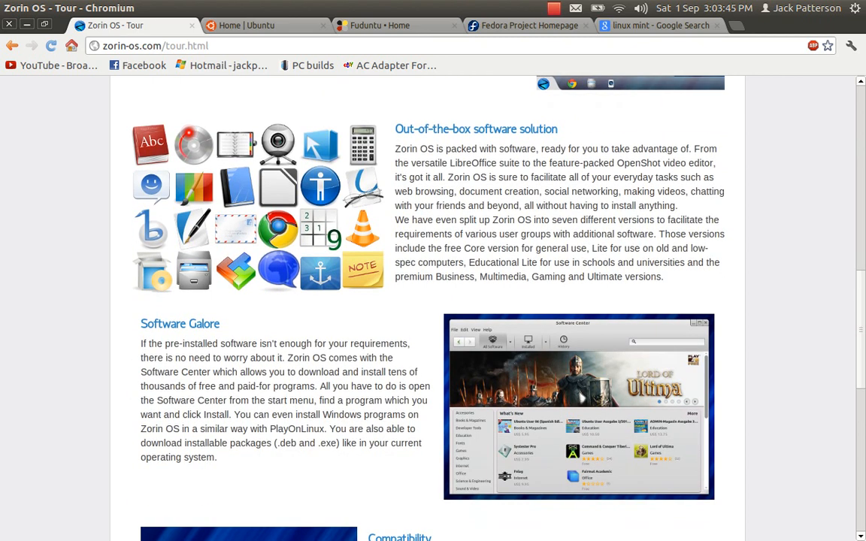
scroll(down, 3)
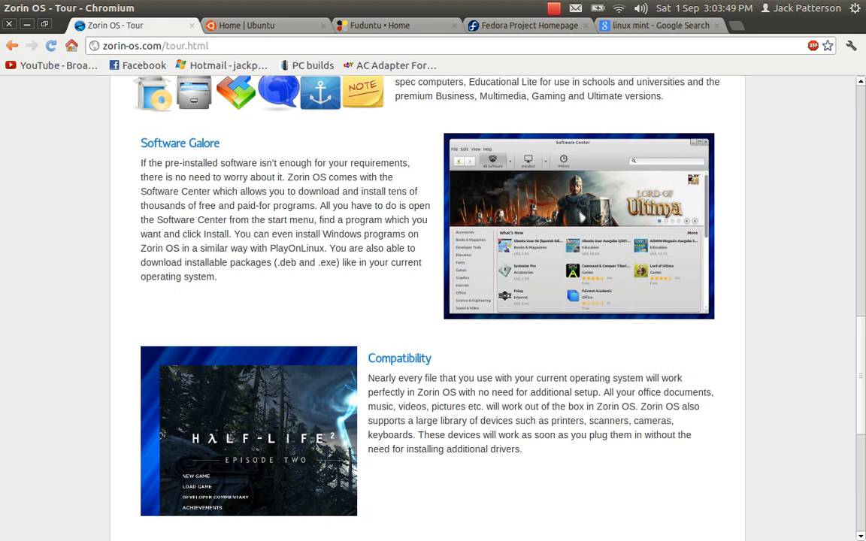
scroll(up, 3)
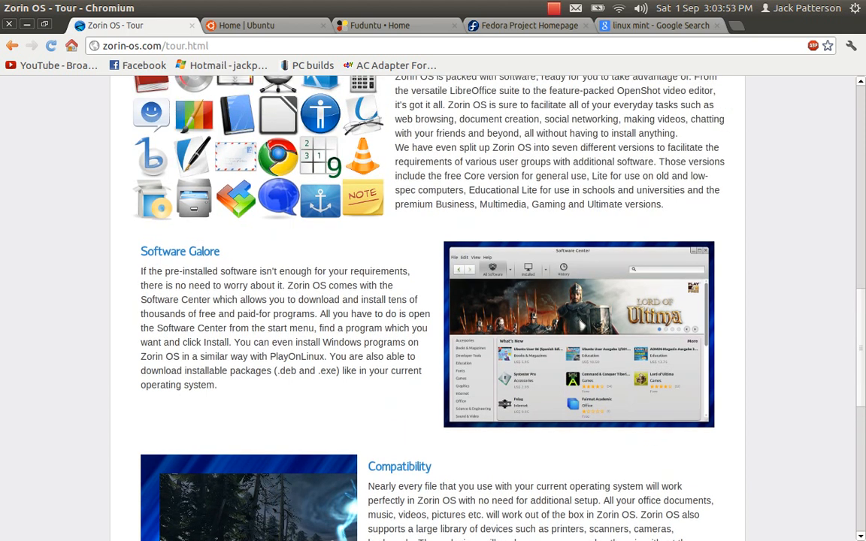
scroll(down, 3)
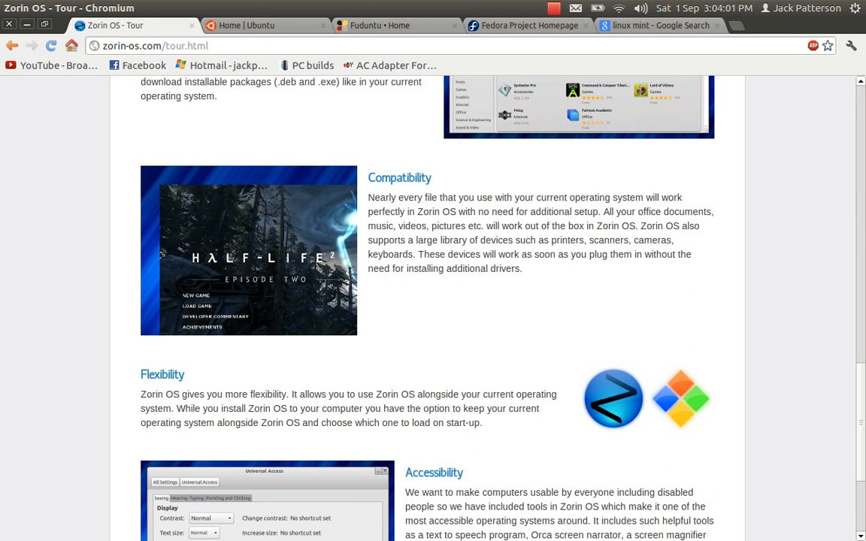
scroll(down, 3)
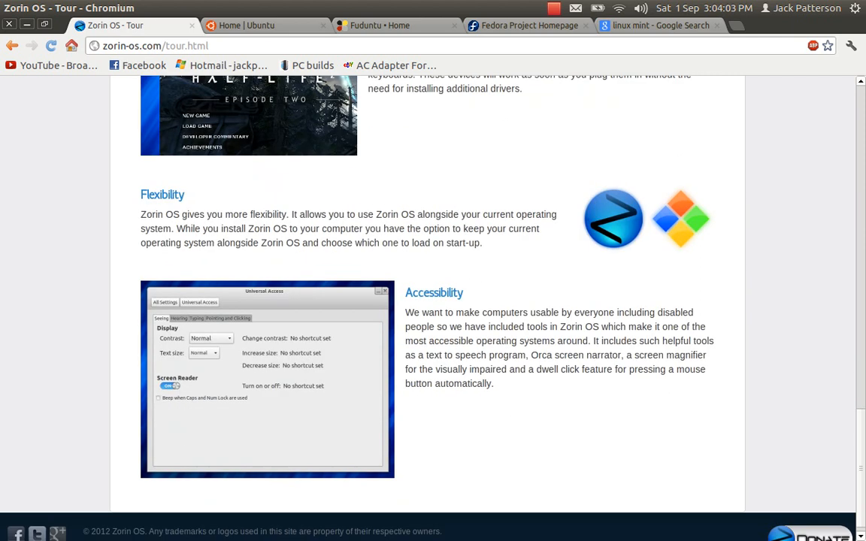
scroll(up, 3)
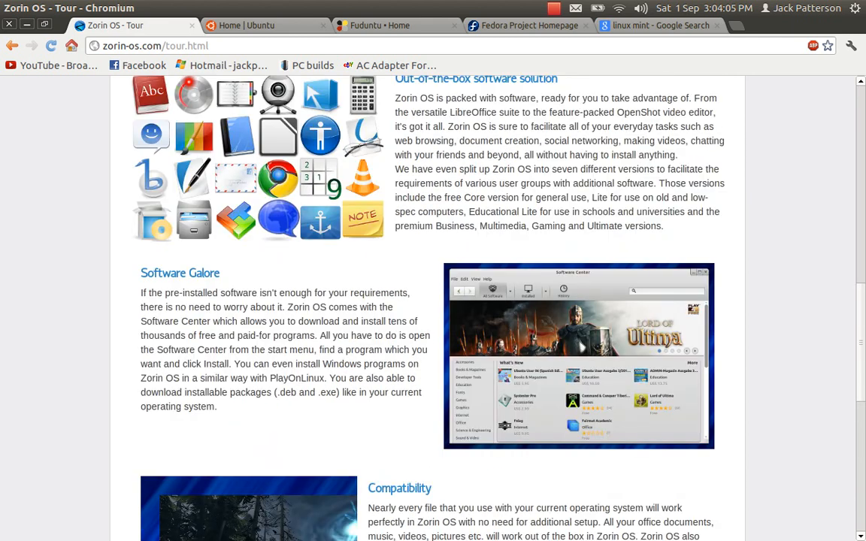
scroll(up, 3)
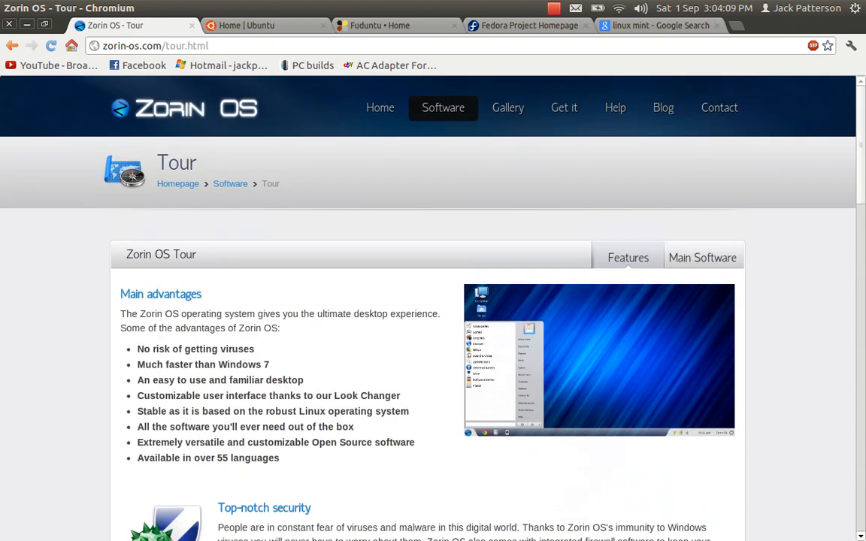
Close the Zorin OS tab, scroll through the Ubuntu home page, then close its tab.
click(240, 25)
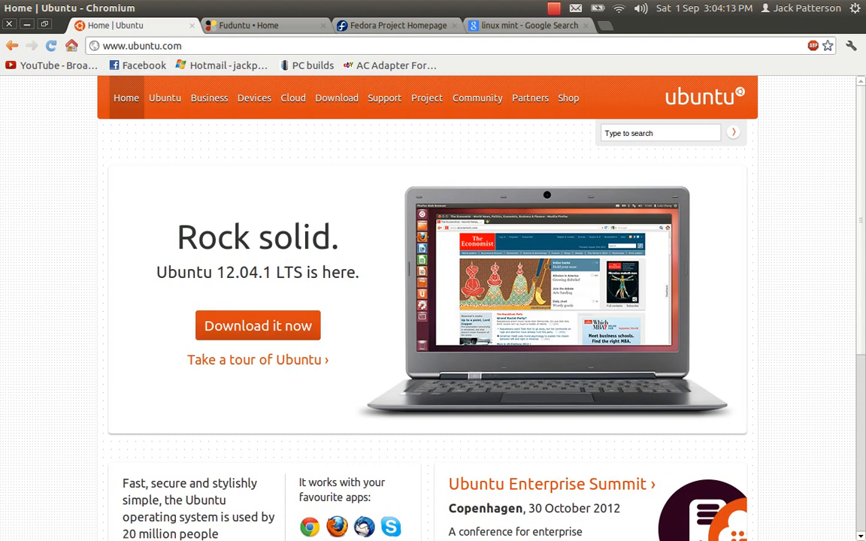
mouse_move(19, 138)
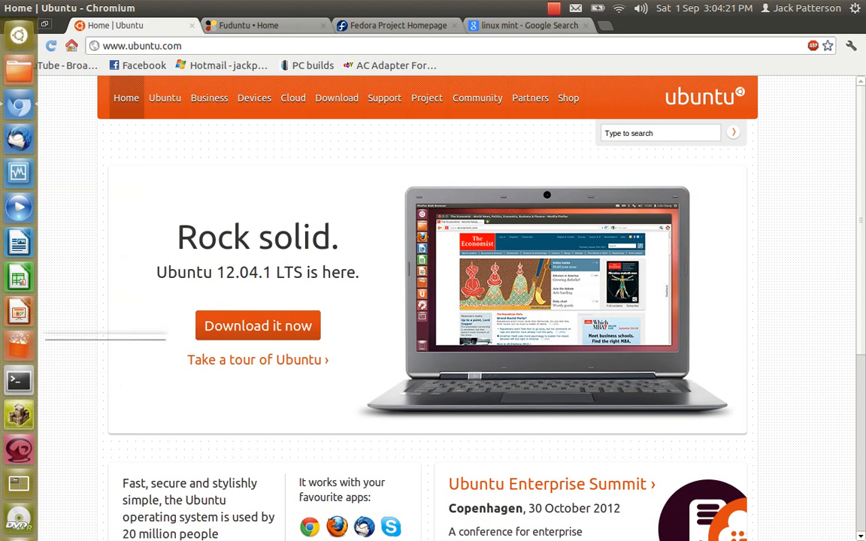
mouse_move(18, 105)
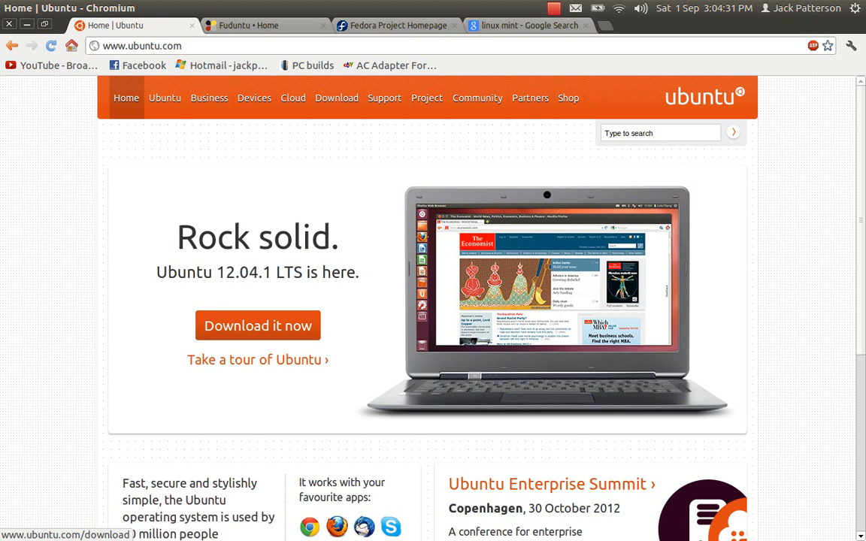
scroll(down, 3)
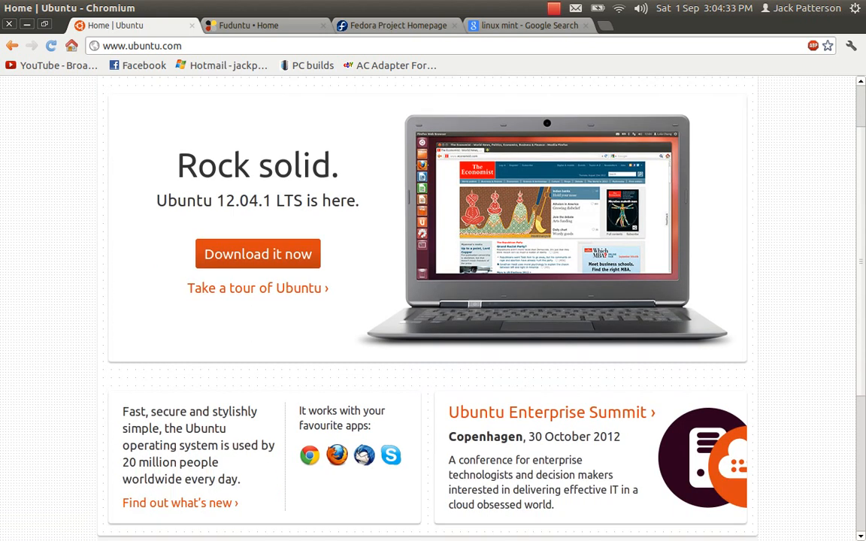
scroll(up, 3)
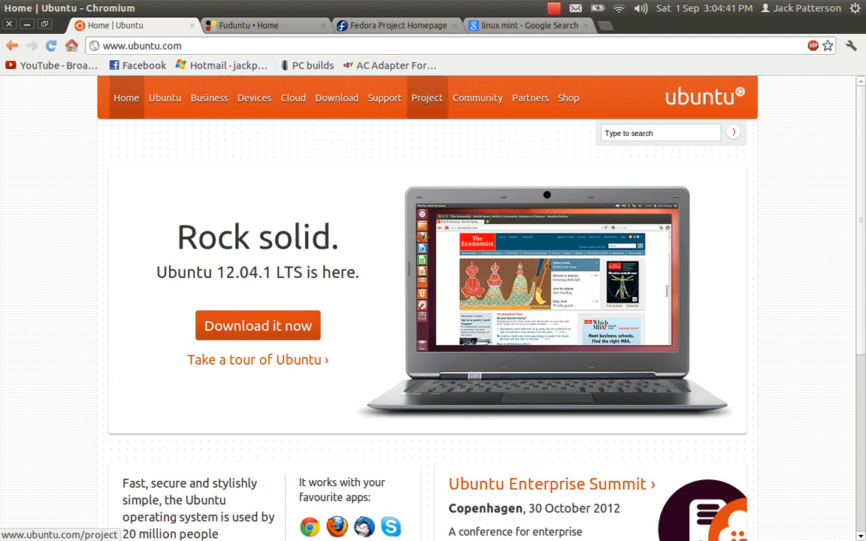
mouse_move(336, 97)
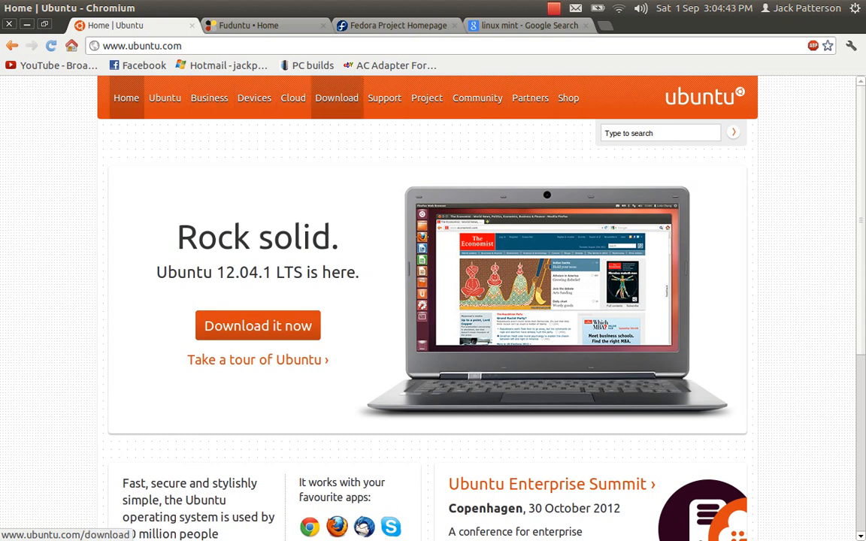
scroll(down, 3)
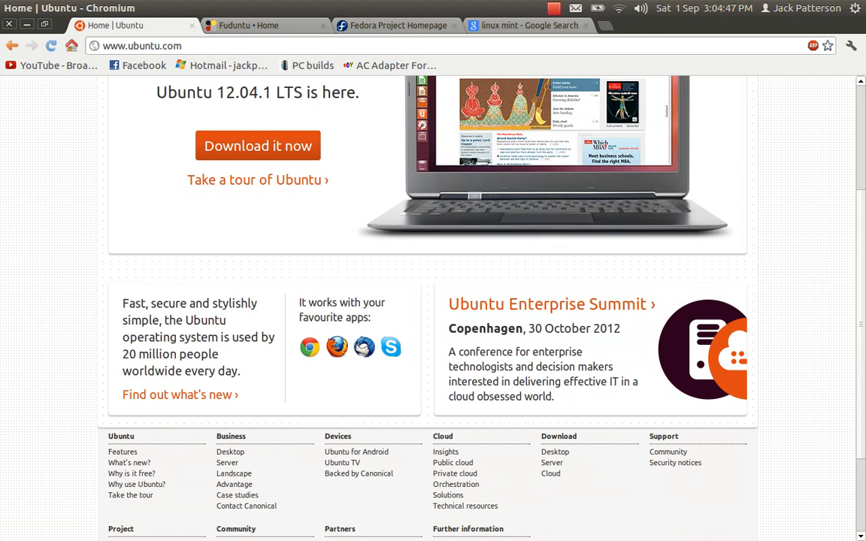
scroll(up, 3)
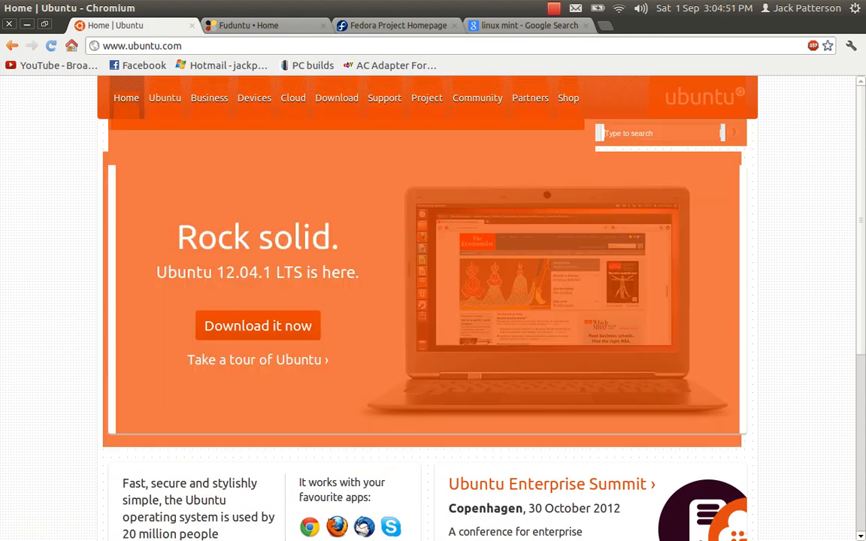
scroll(down, 3)
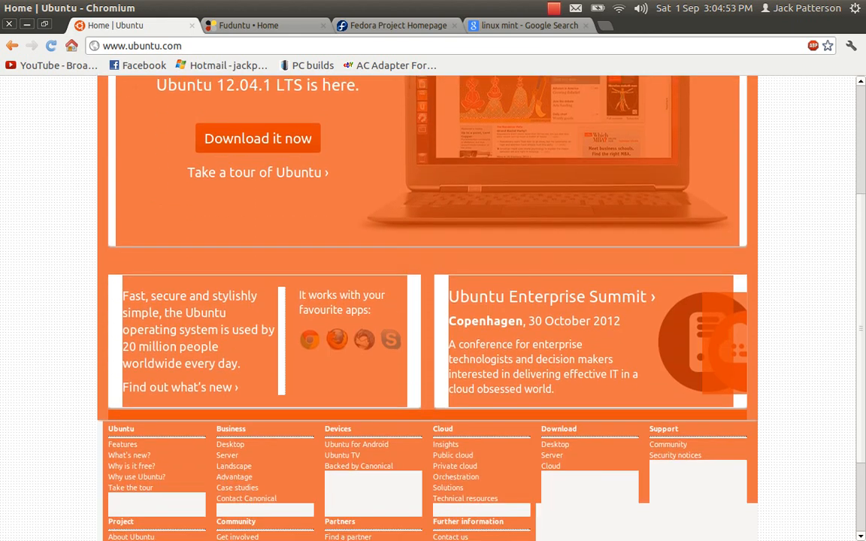
scroll(up, 3)
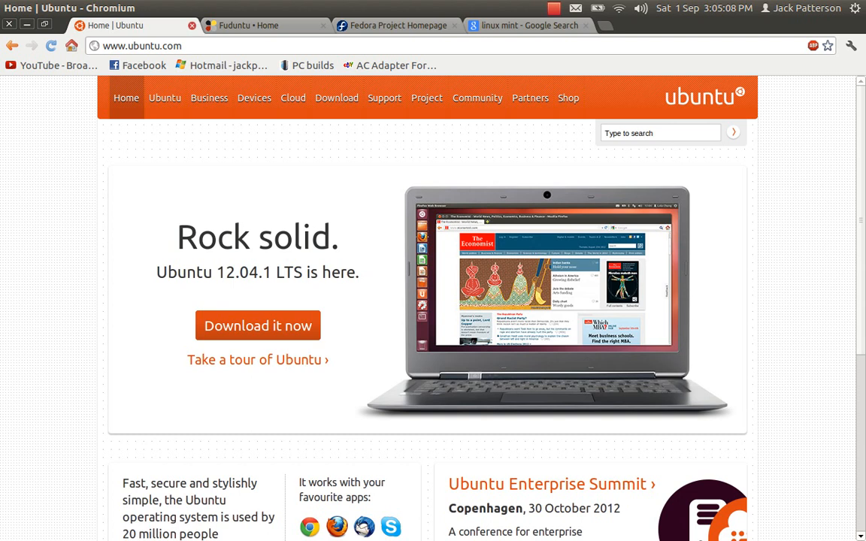
click(192, 24)
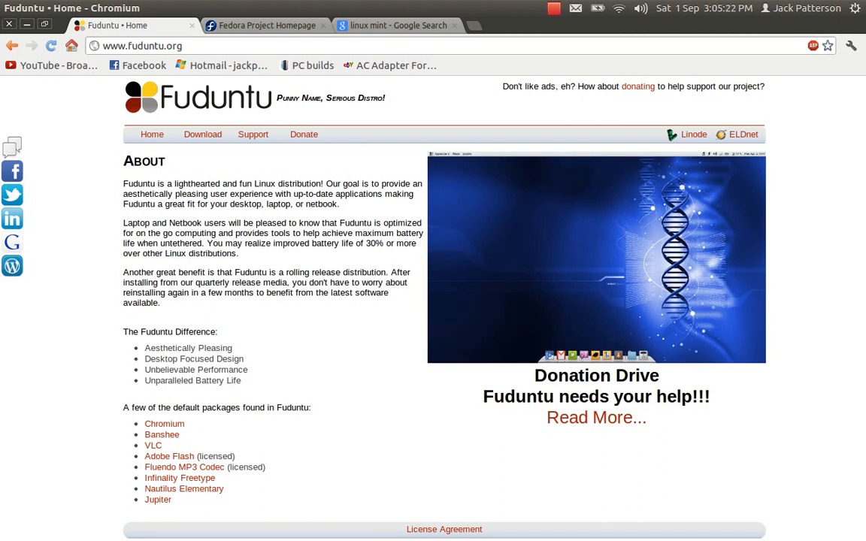
mouse_move(202, 133)
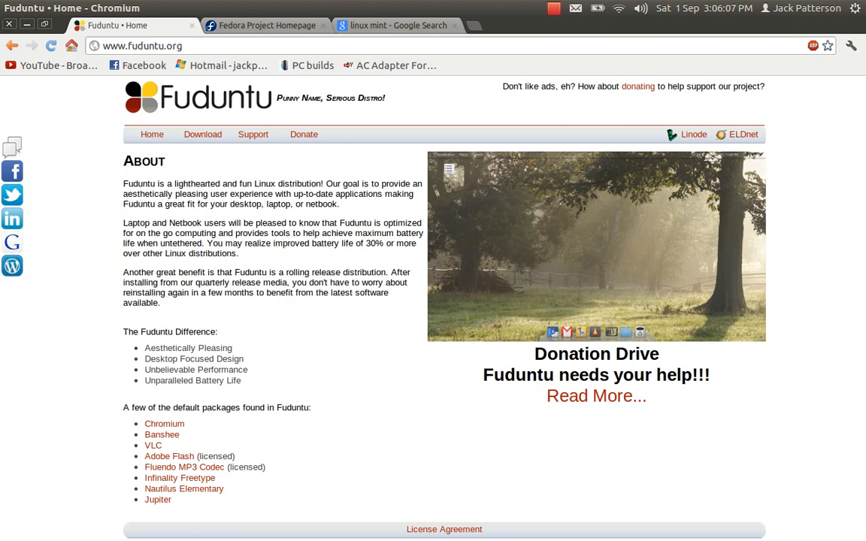
Close the Fuduntu tab and scroll the Fedora homepage down to its highlights and back.
click(263, 25)
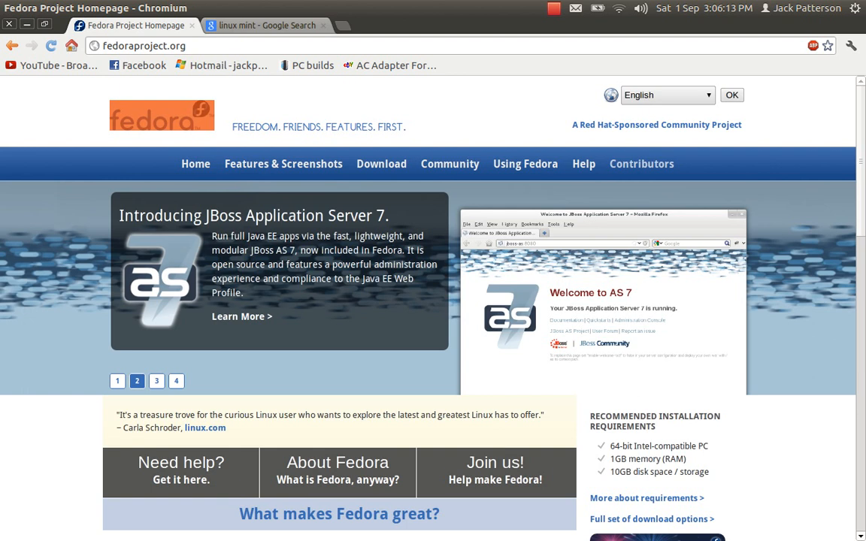
mouse_move(162, 115)
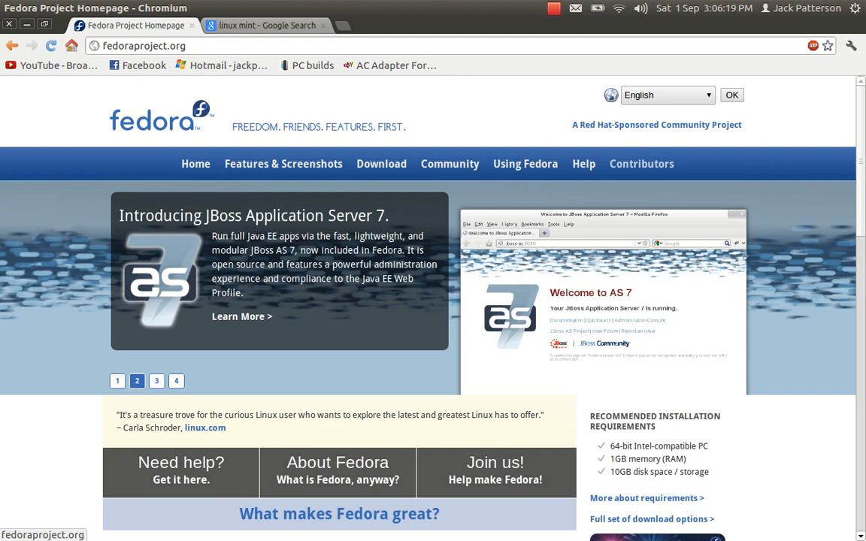
scroll(down, 3)
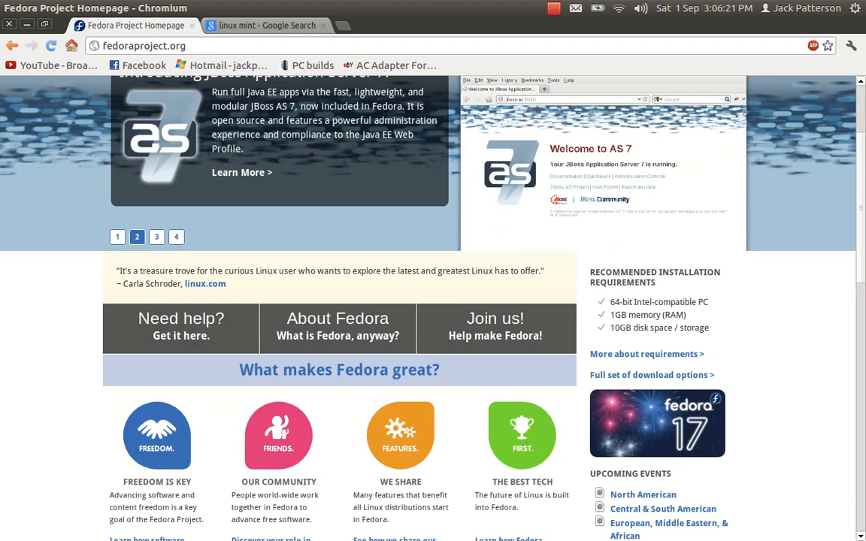
double_click(658, 302)
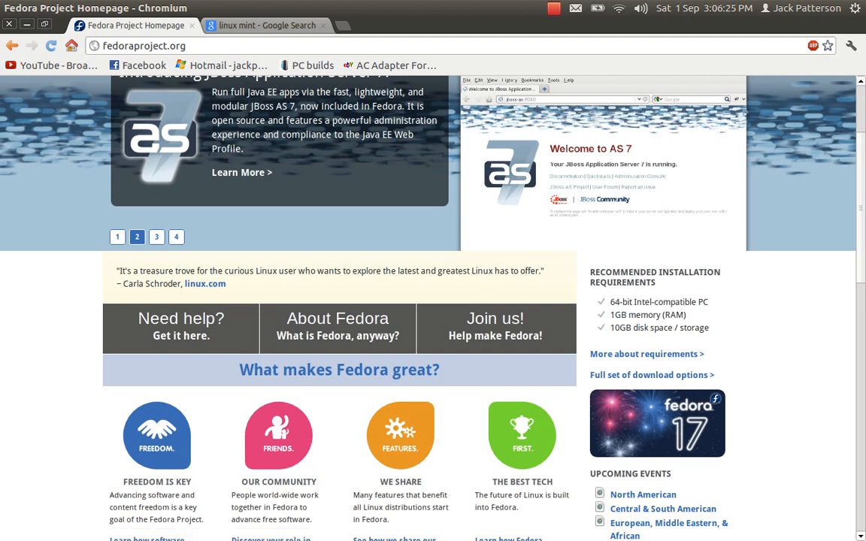
scroll(up, 3)
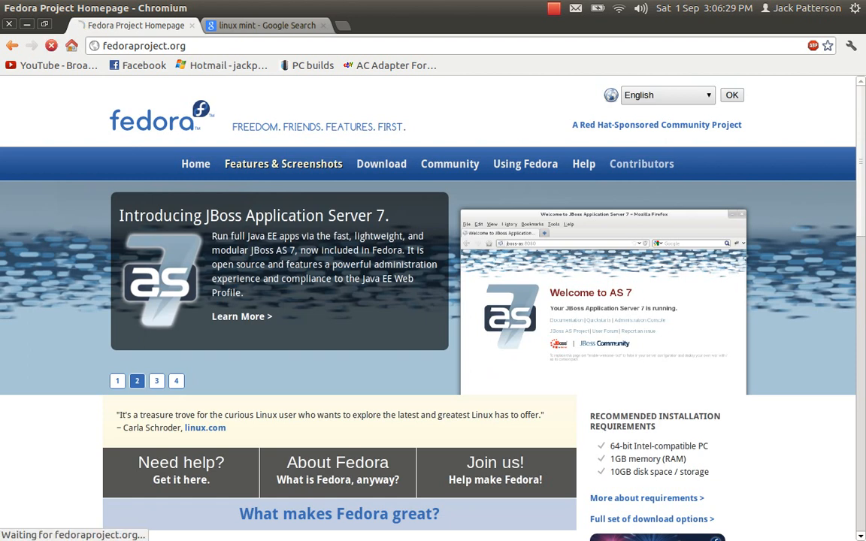
Open Fedora's Features & Screenshots page and view the Collaboration and Entertainment & Media sections.
click(283, 163)
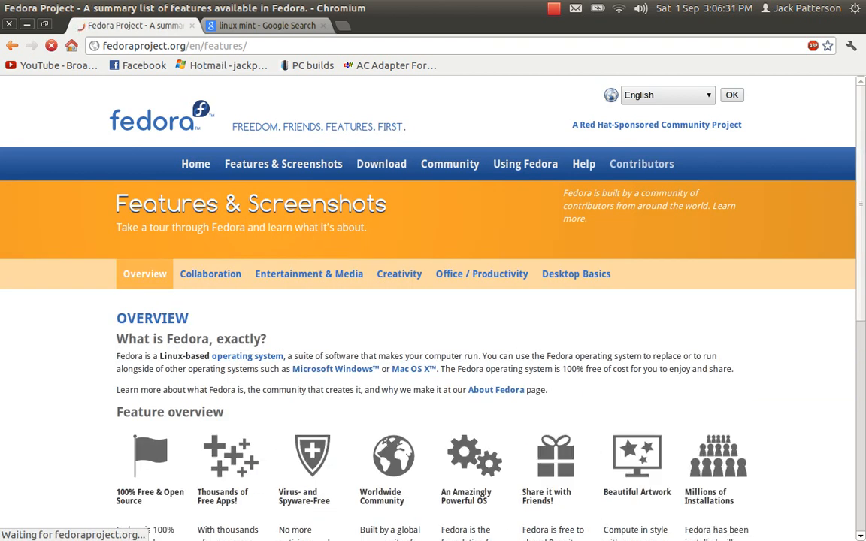
scroll(down, 3)
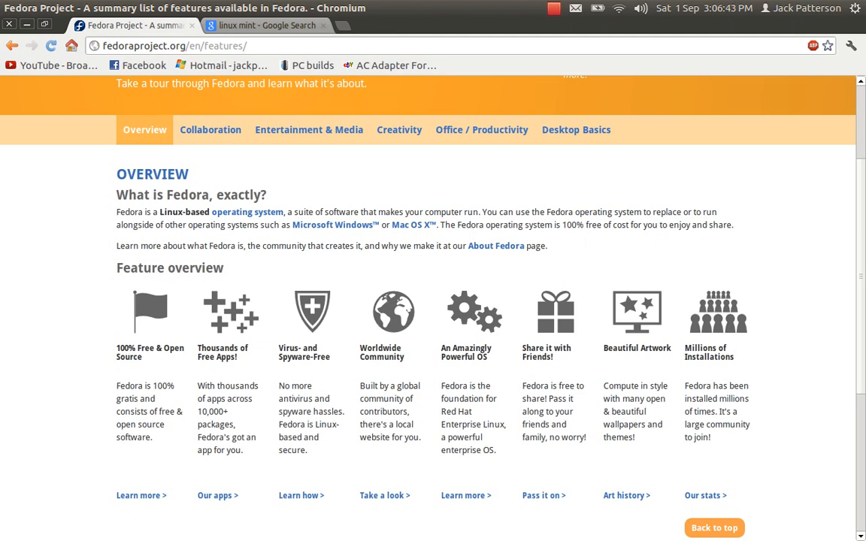
click(210, 129)
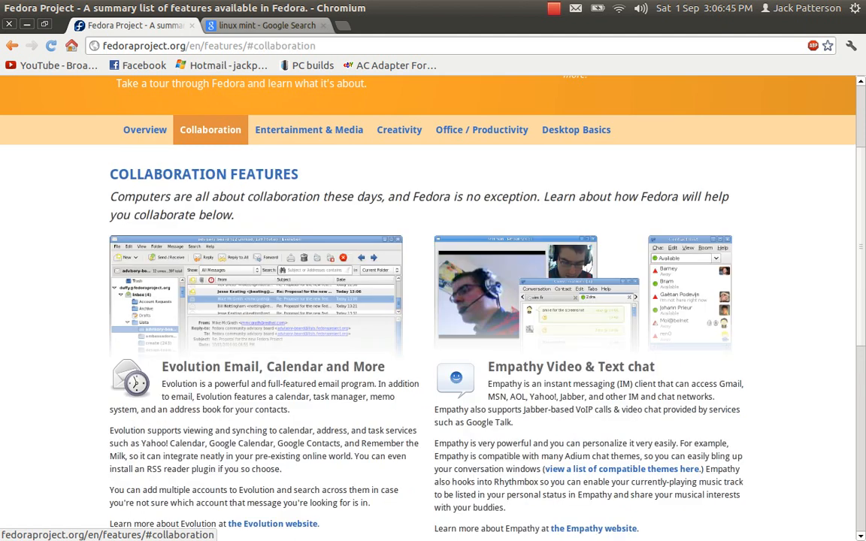
scroll(down, 3)
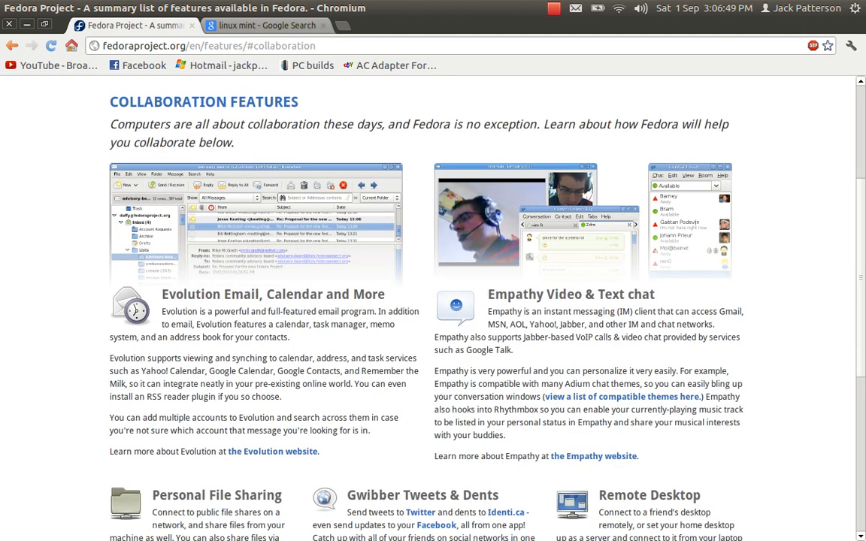
scroll(up, 3)
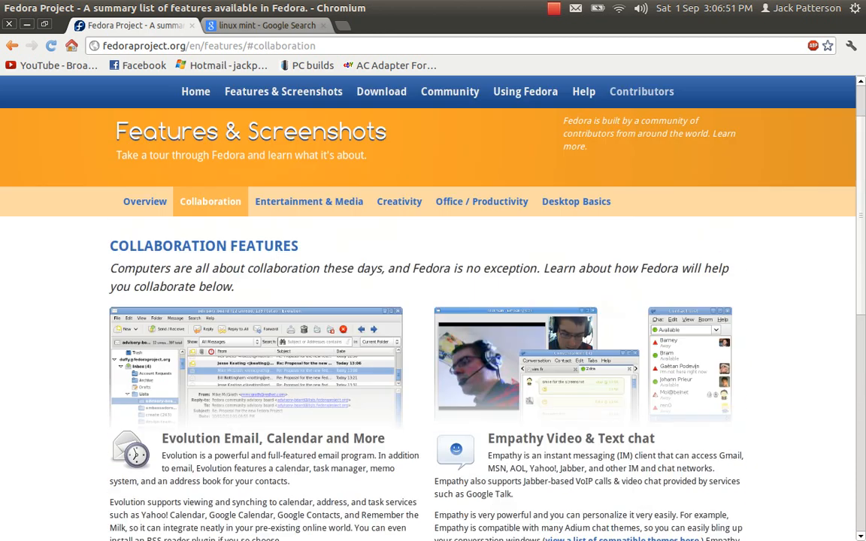
click(309, 201)
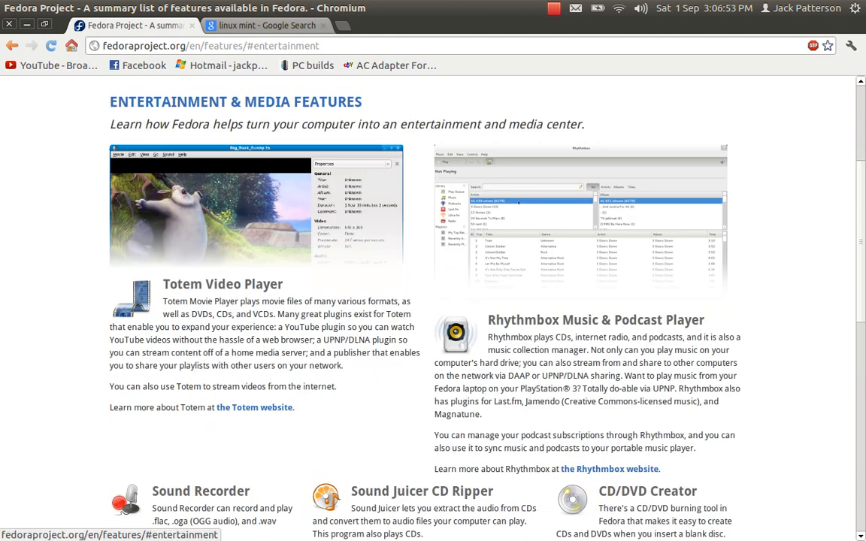
scroll(up, 3)
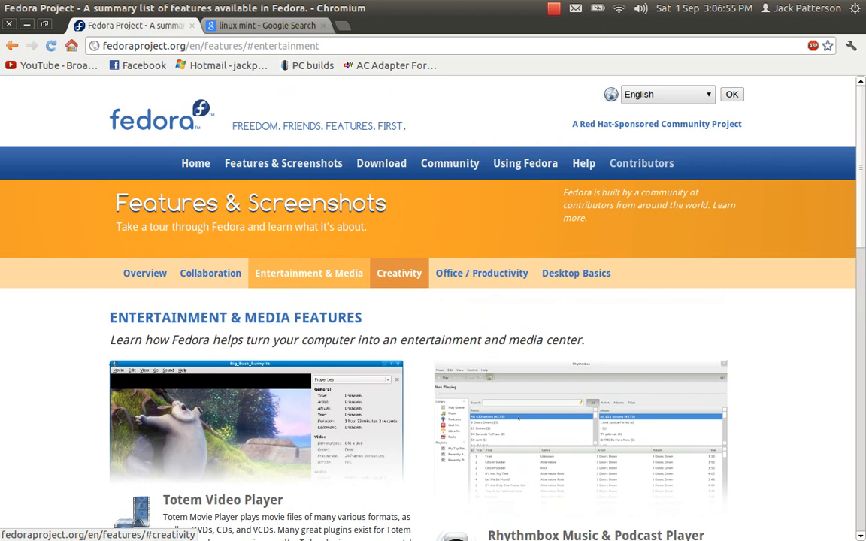
View the Creativity, Office / Productivity and Desktop Basics sections.
click(399, 273)
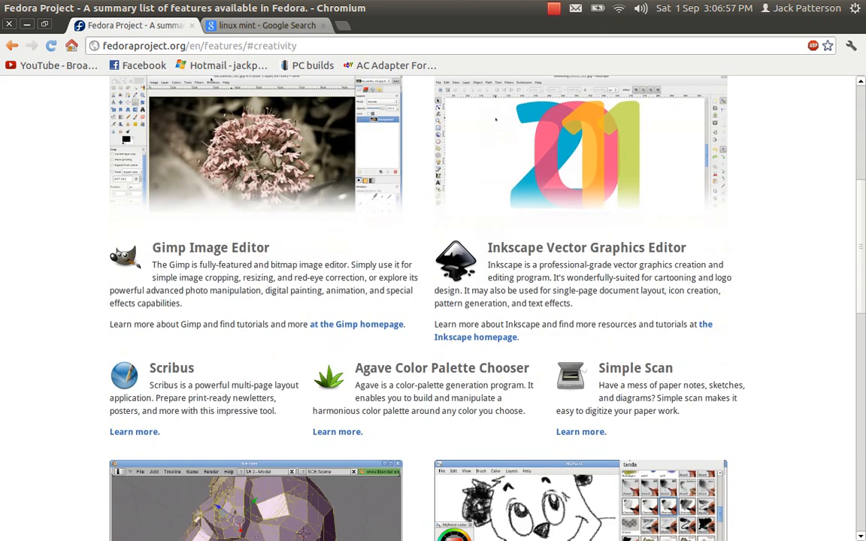
scroll(down, 3)
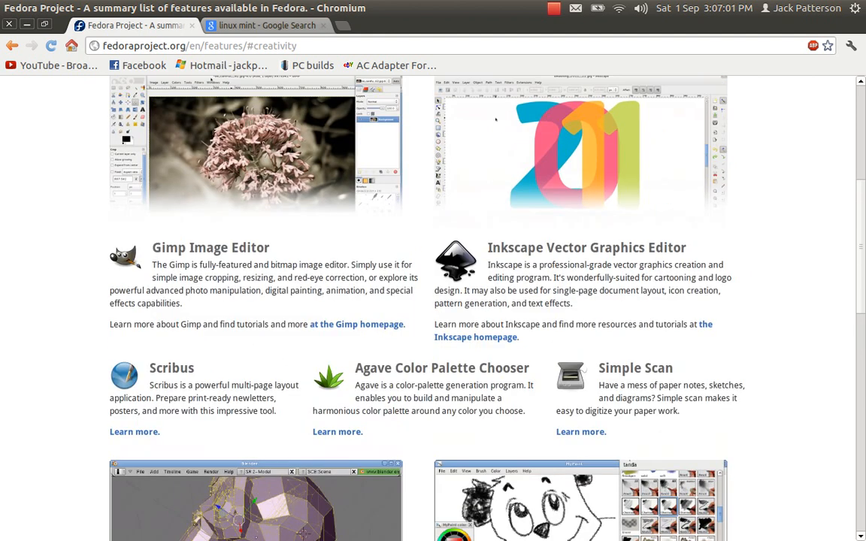
click(481, 130)
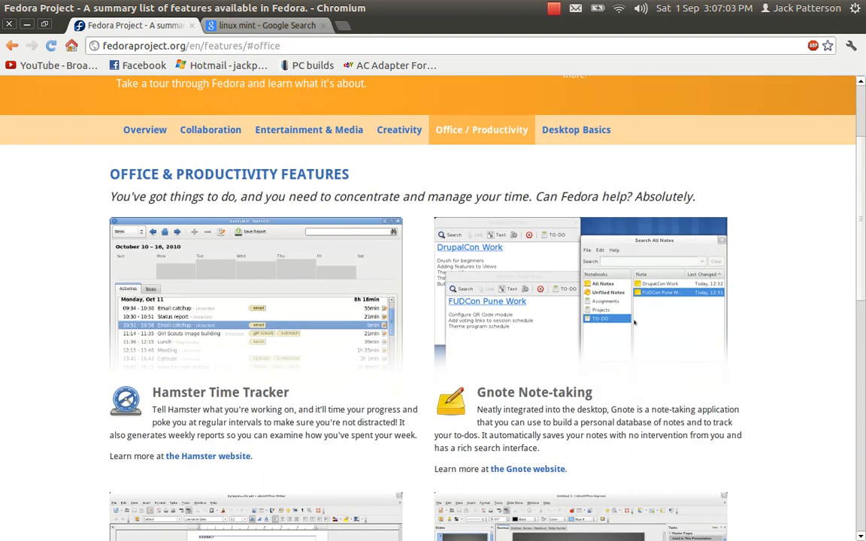
scroll(down, 3)
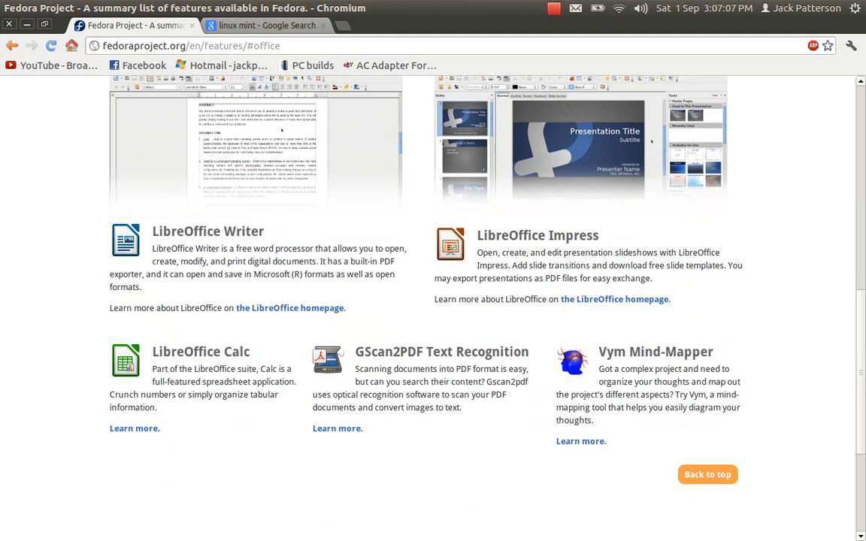
scroll(up, 3)
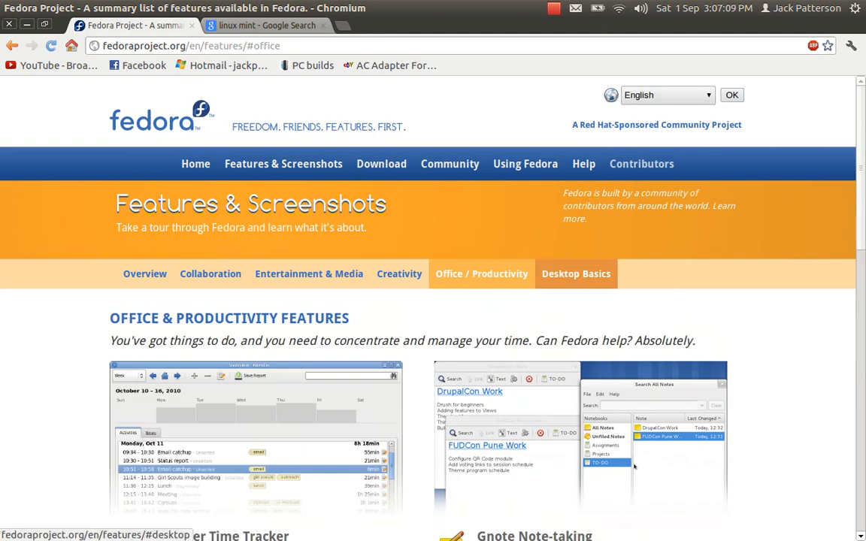
click(576, 274)
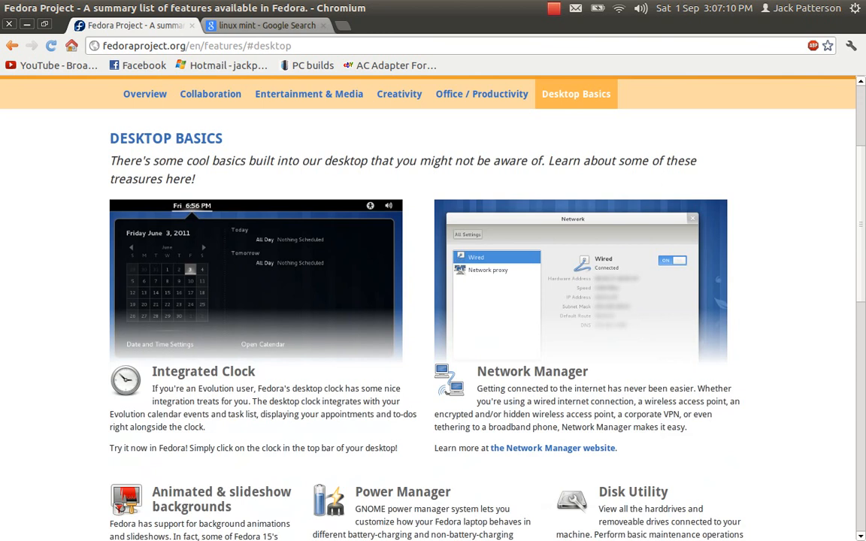
scroll(up, 3)
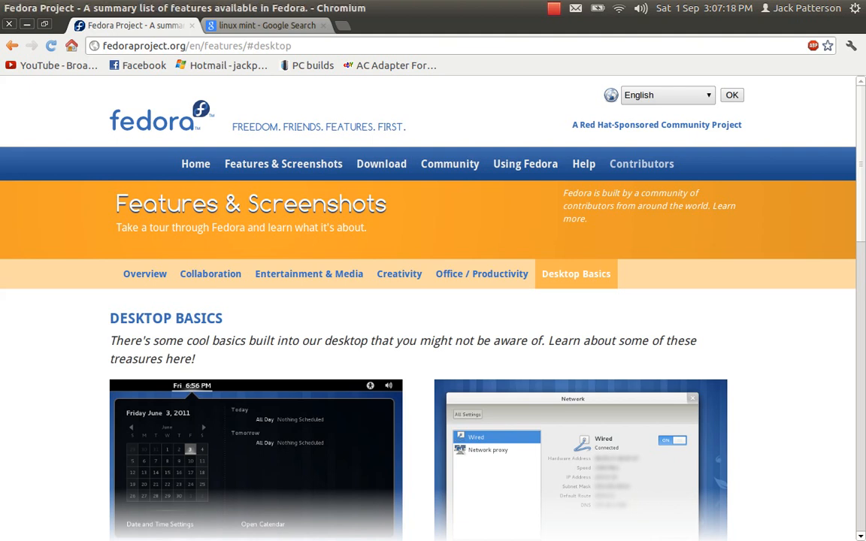
mouse_move(192, 26)
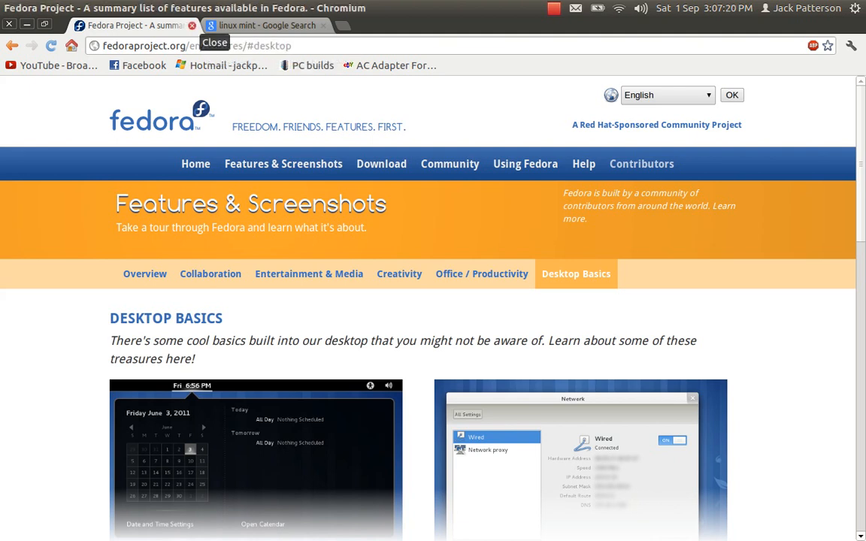
Close the Fedora tab and open the 'Main Page - Linux Mint' search result.
click(267, 24)
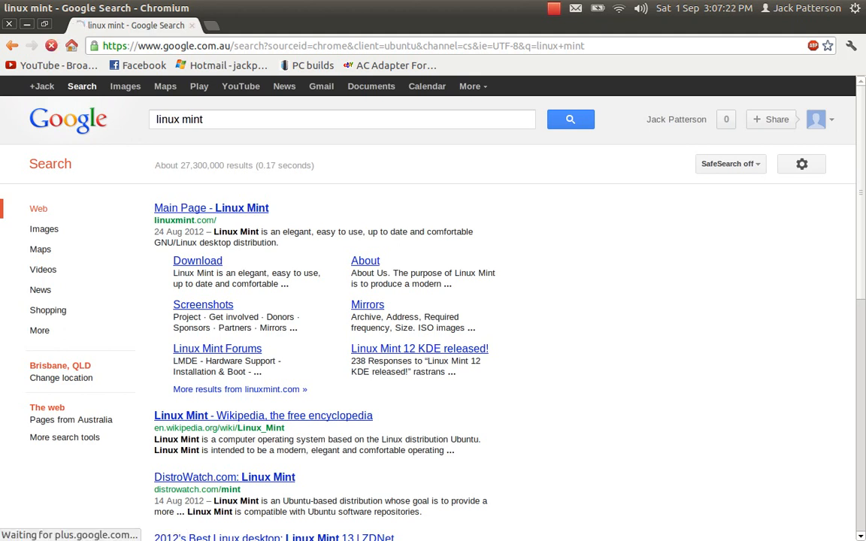
click(771, 118)
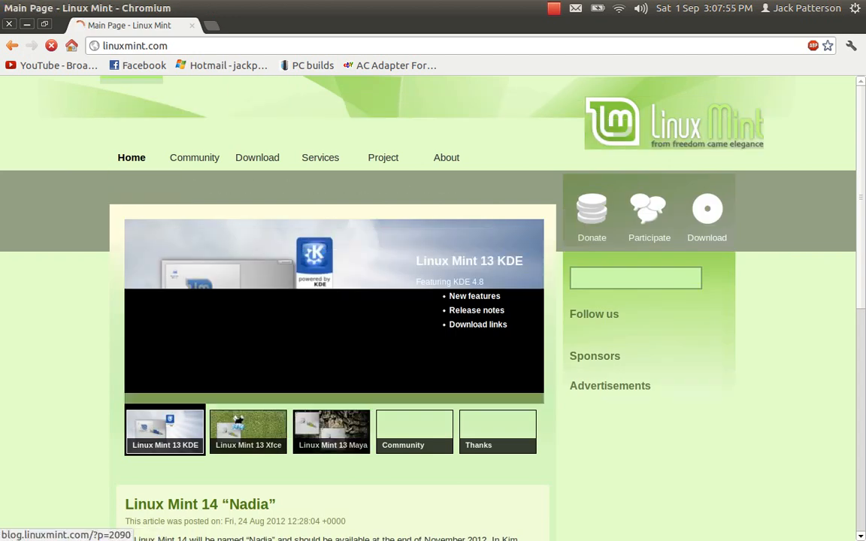
Go to the Linux Mint 13 Maya download page and scroll through its edition links table.
click(257, 157)
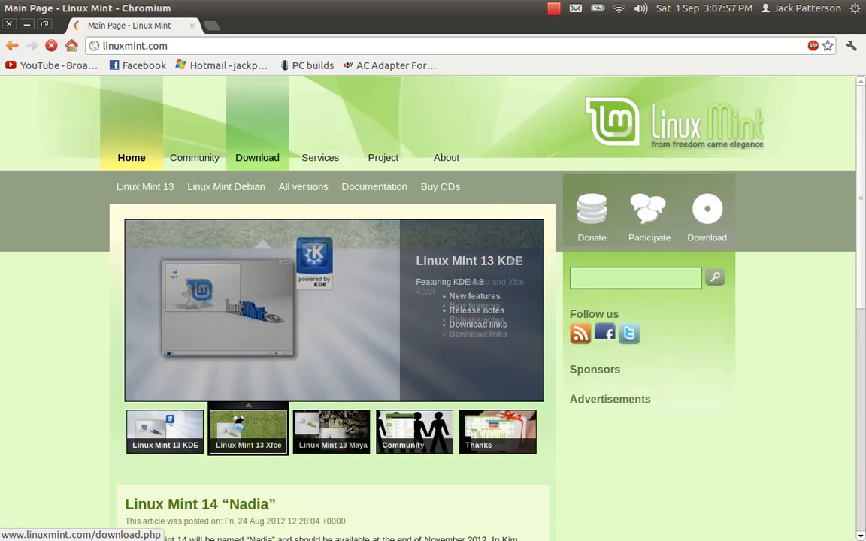
click(248, 432)
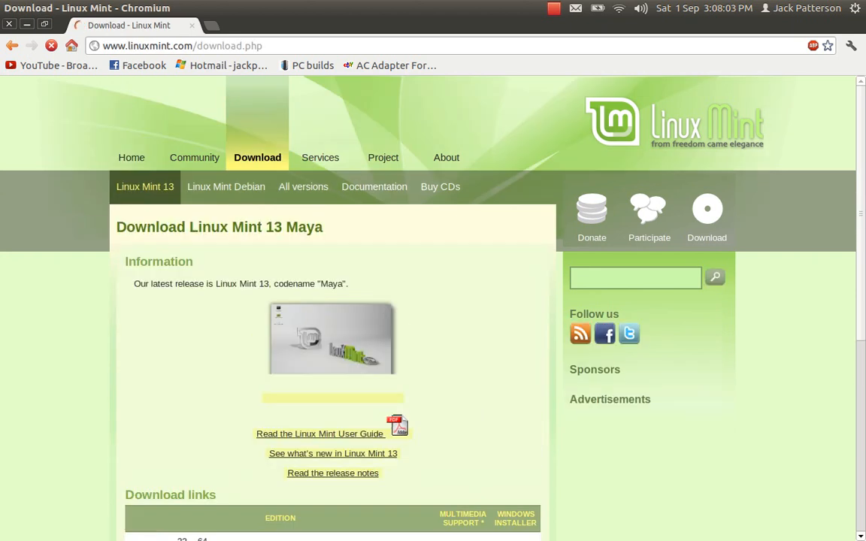
scroll(down, 3)
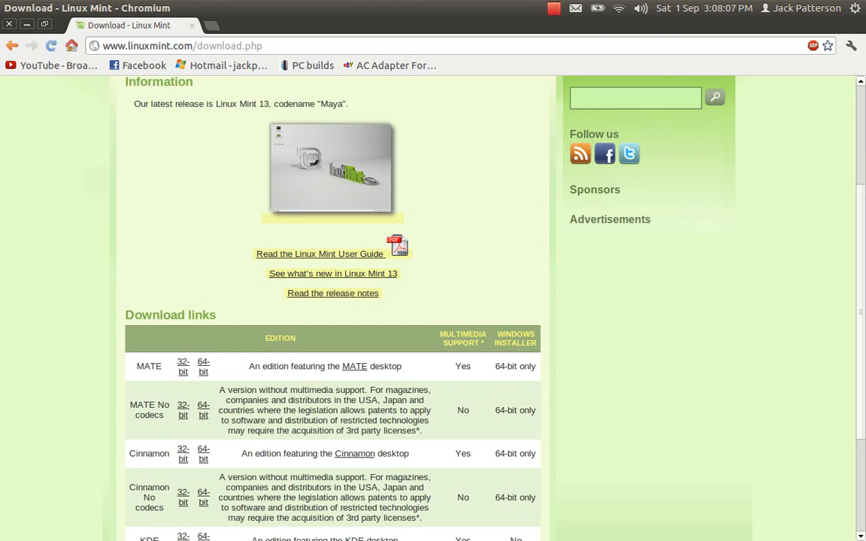
scroll(down, 3)
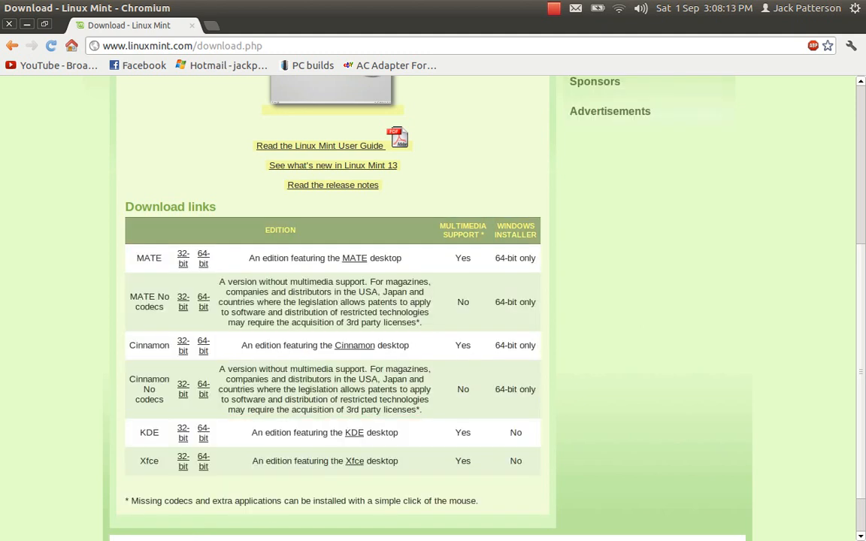
scroll(up, 3)
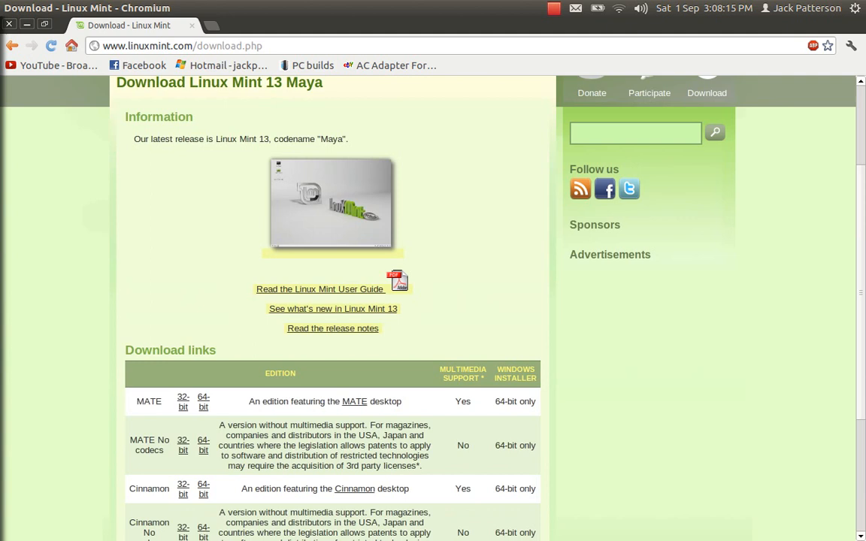
scroll(up, 3)
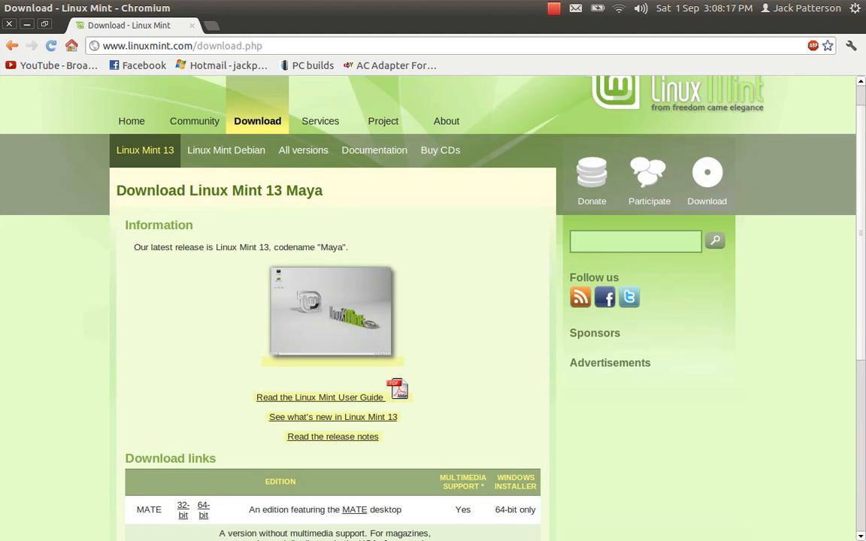